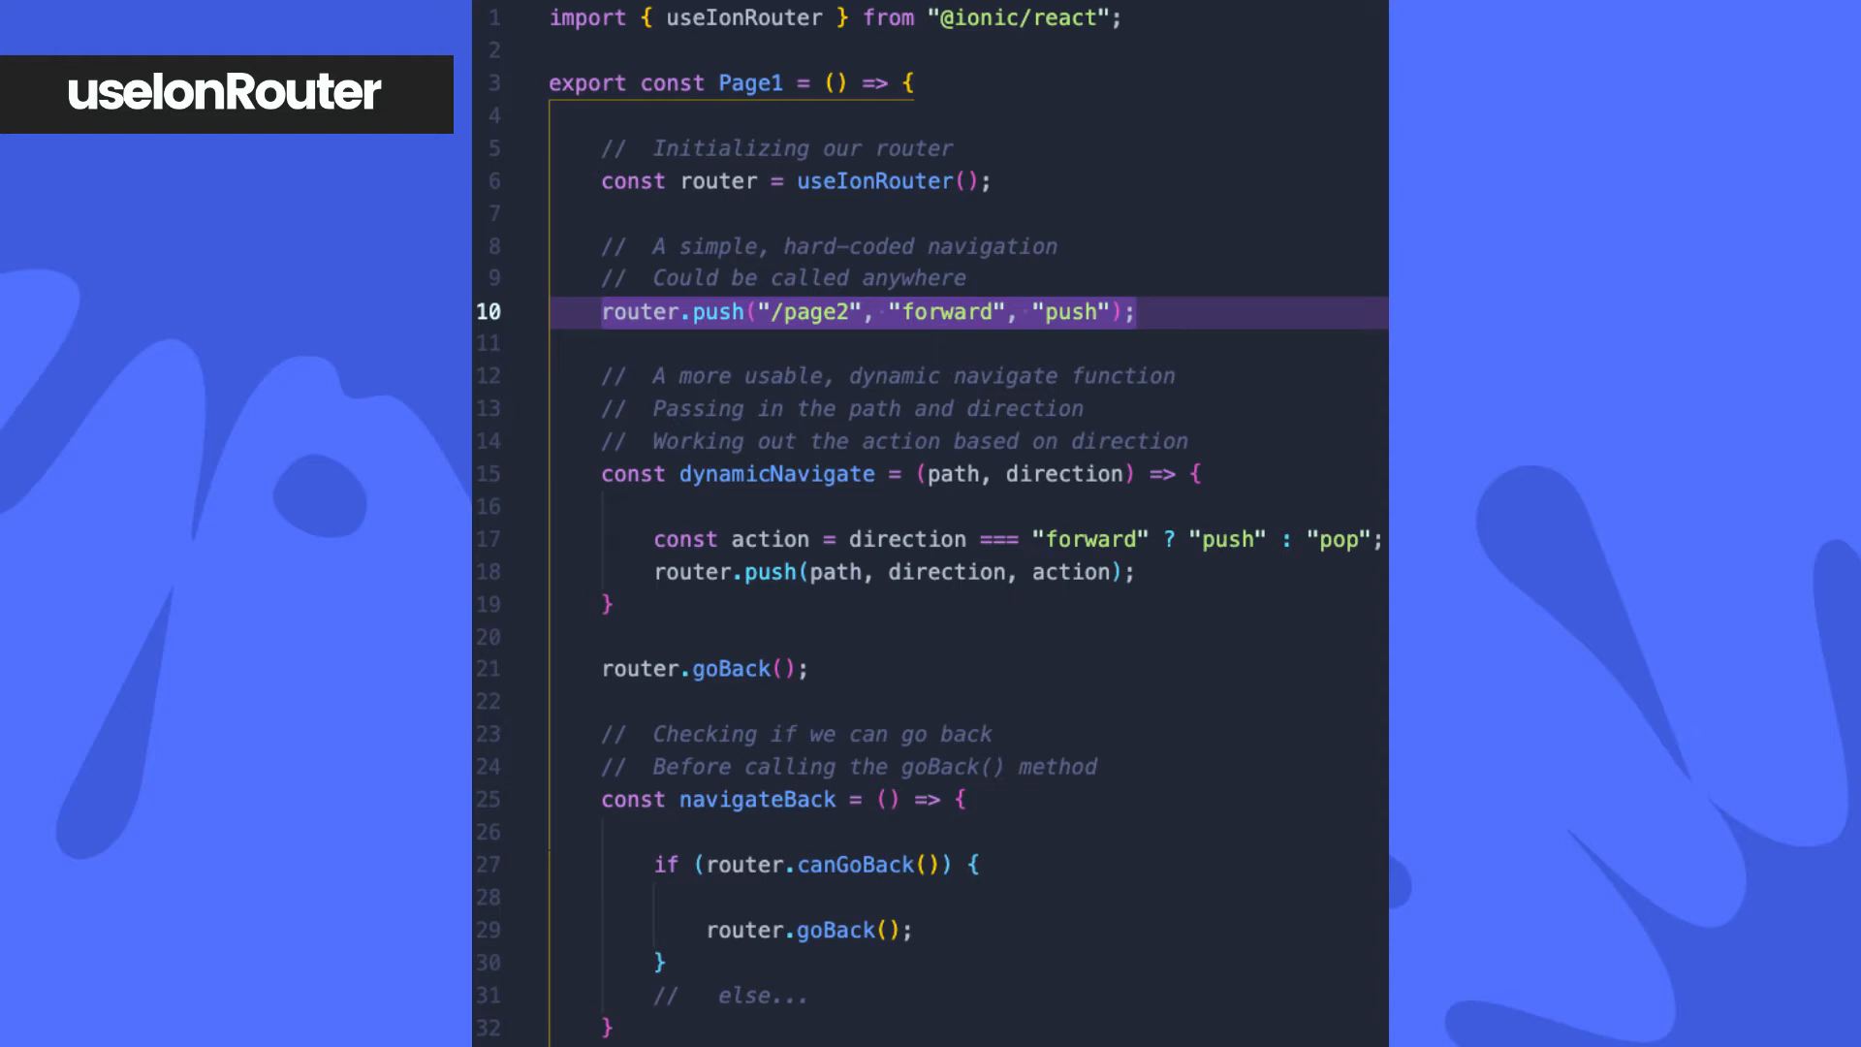
{"action": "left_click", "coordinate": [778, 473]}
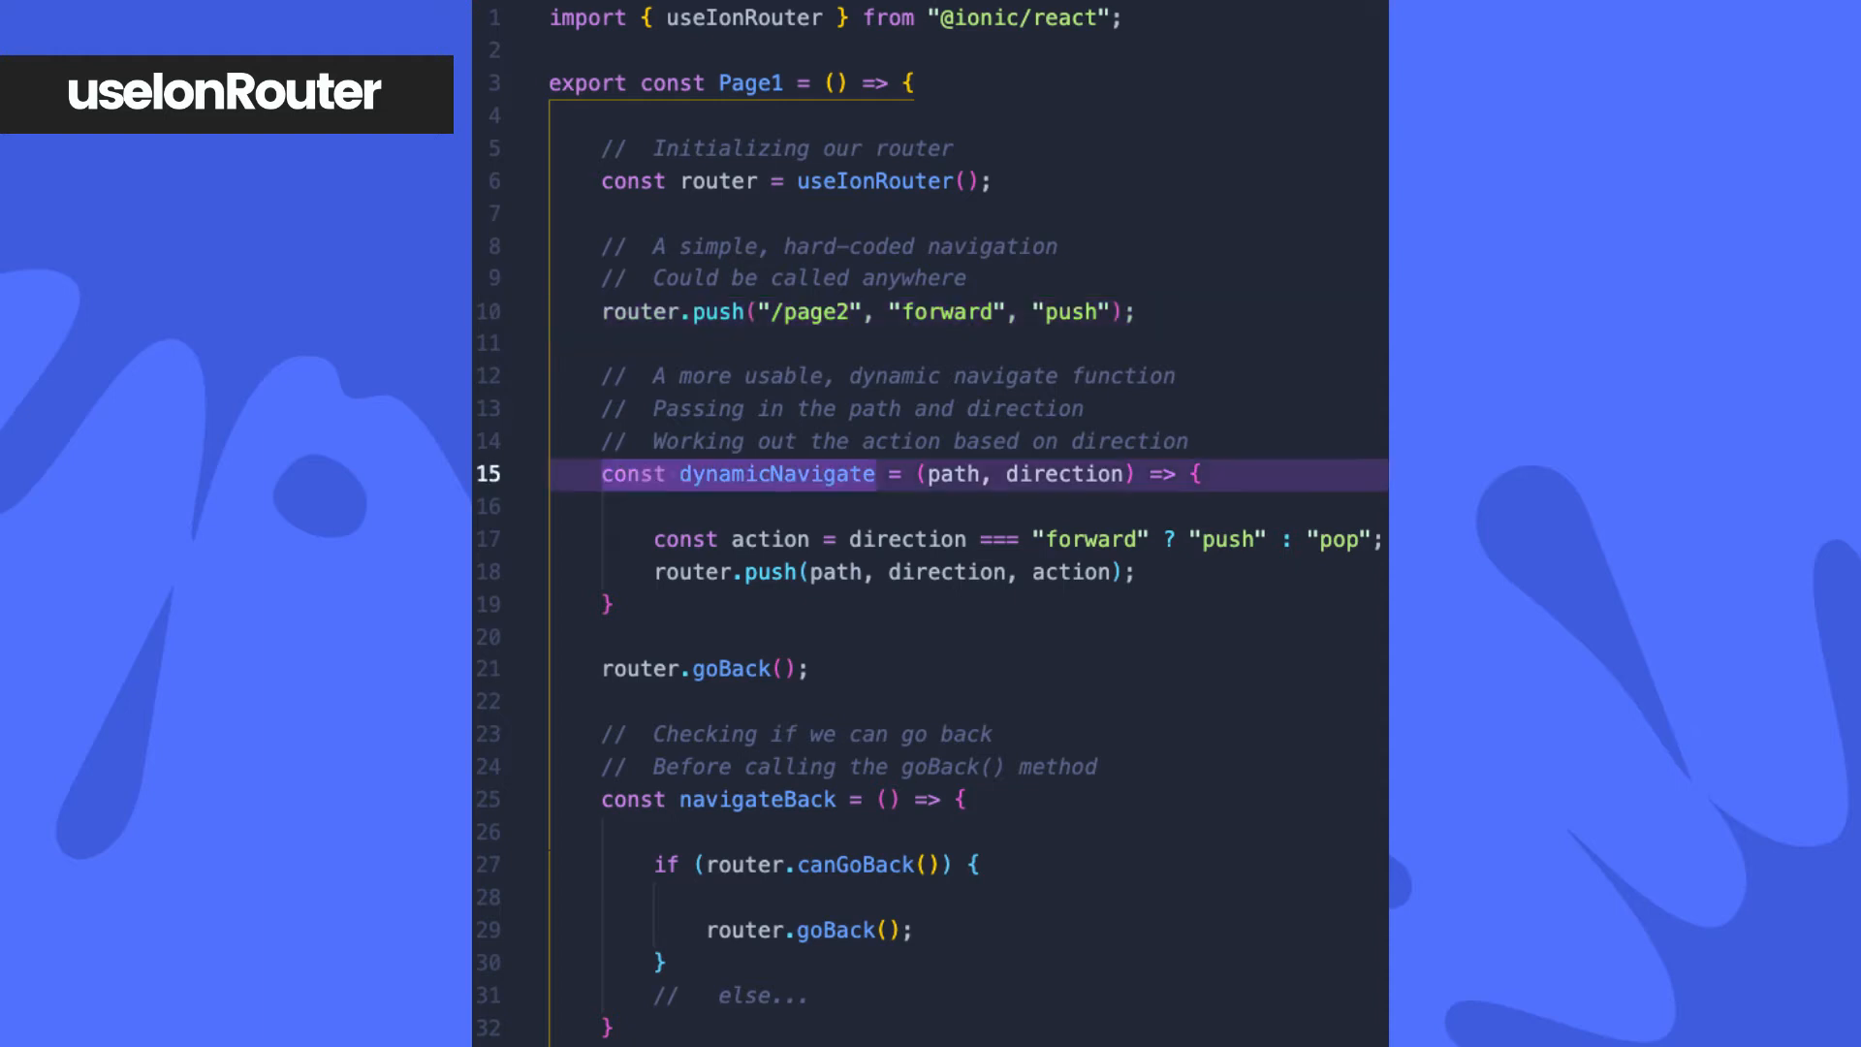